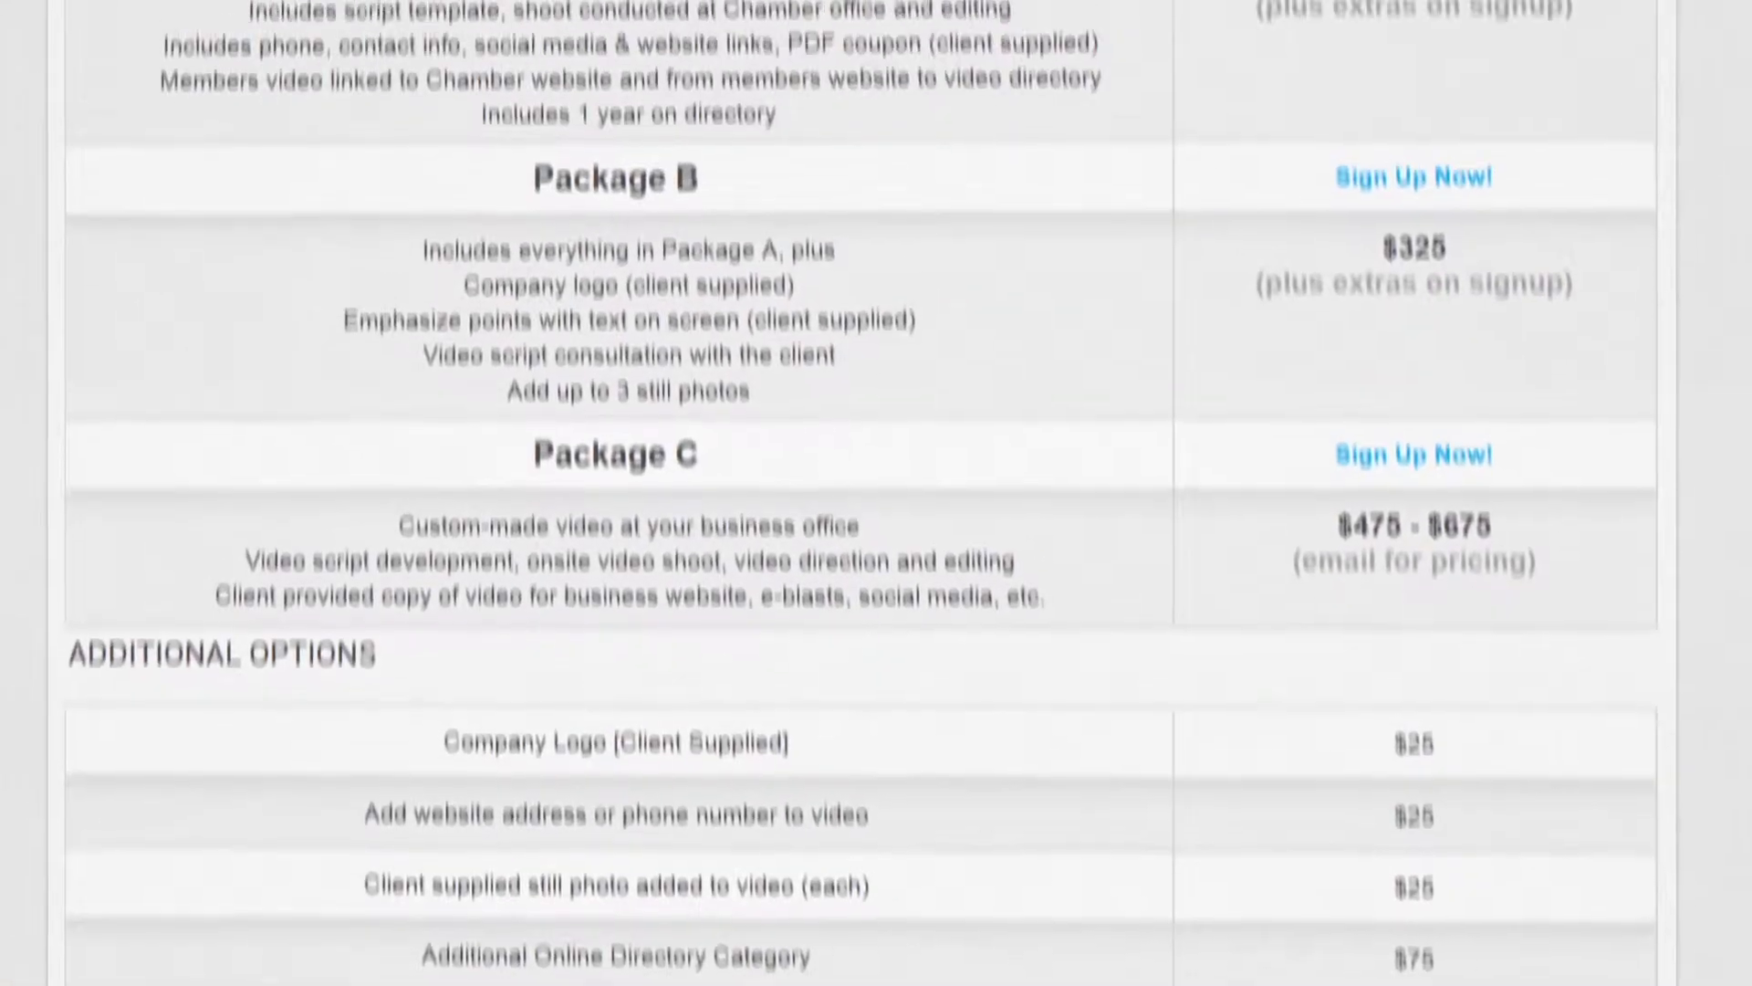
- Choose 'Sign Up Now' for the Provide Your Own Video package and move down through the signup form
{"action": "scroll", "scroll_direction": "up", "scroll_amount": 3}
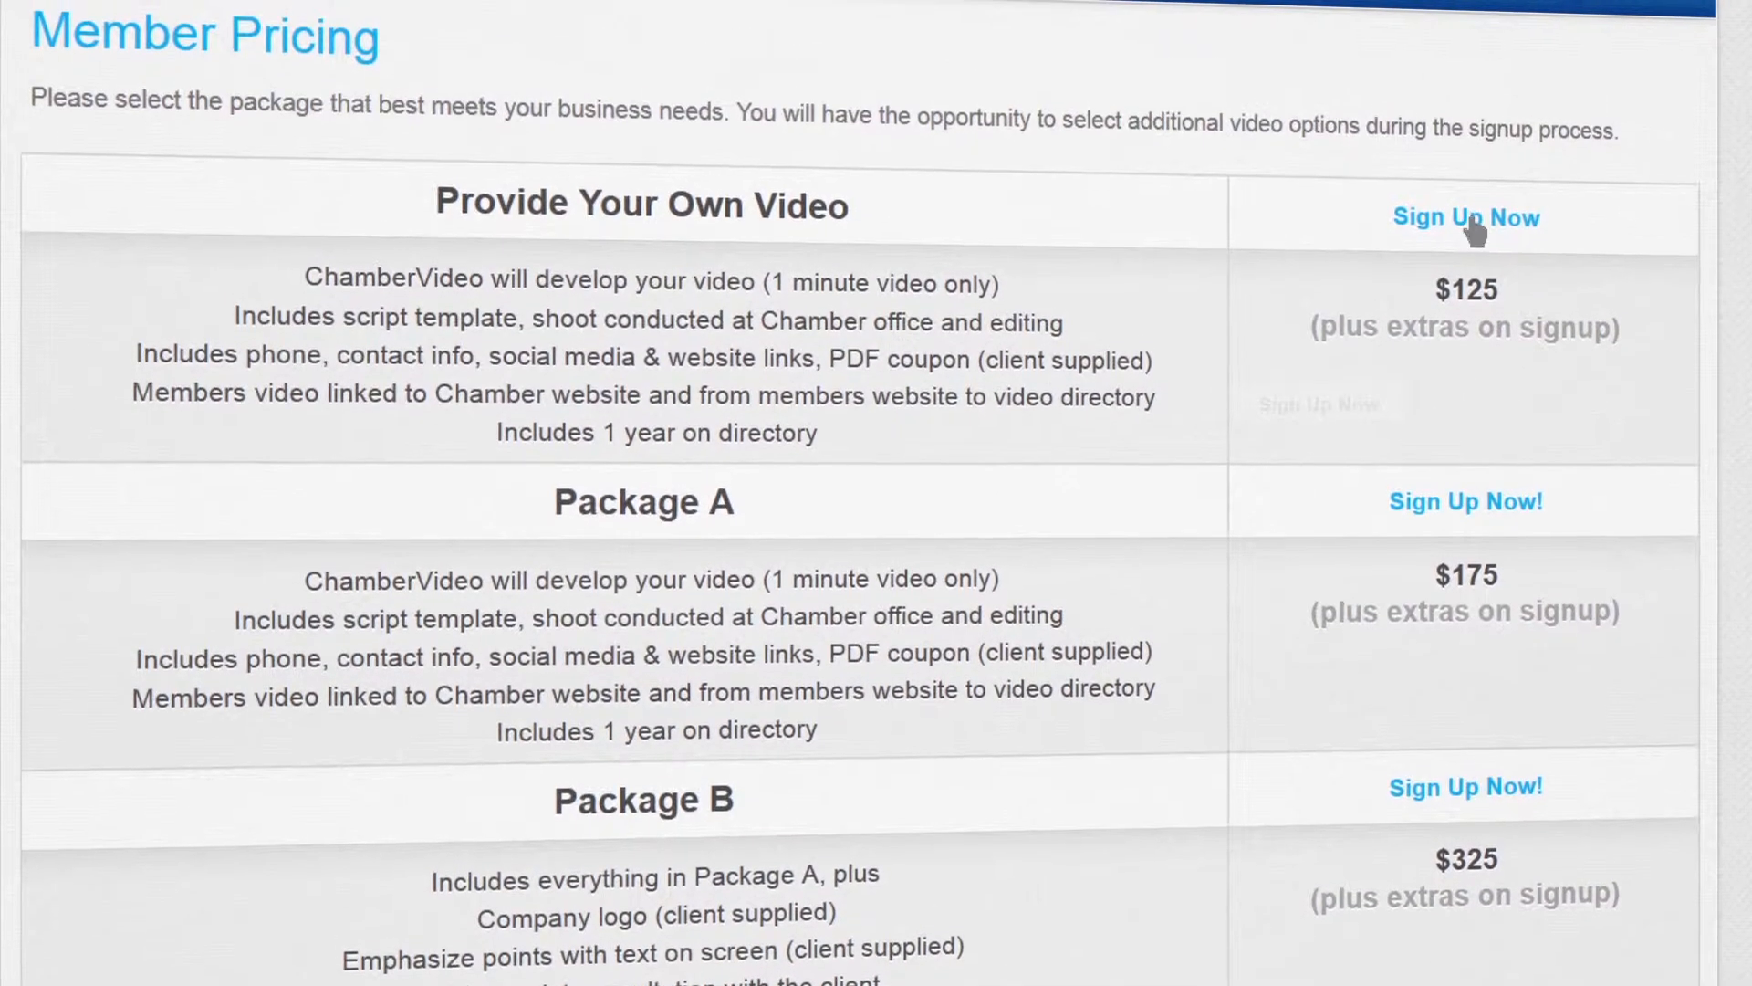
{"action": "left_click", "coordinate": [1465, 217]}
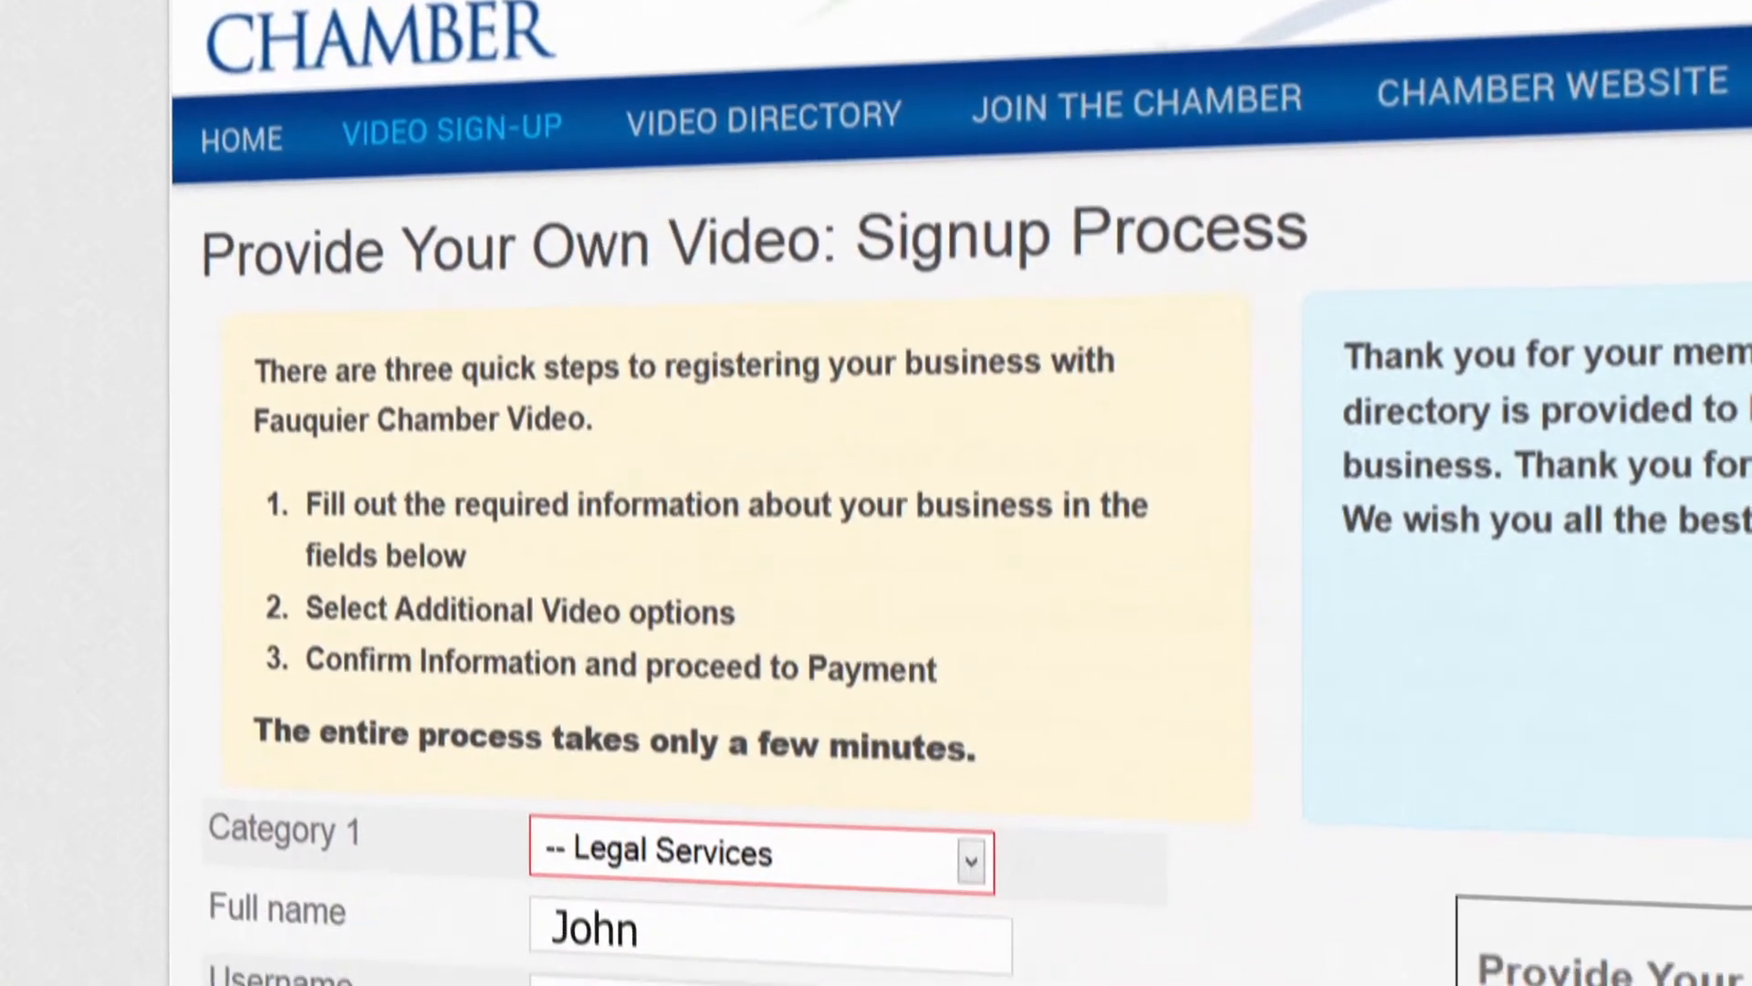
{"action": "scroll", "scroll_direction": "down", "scroll_amount": 3}
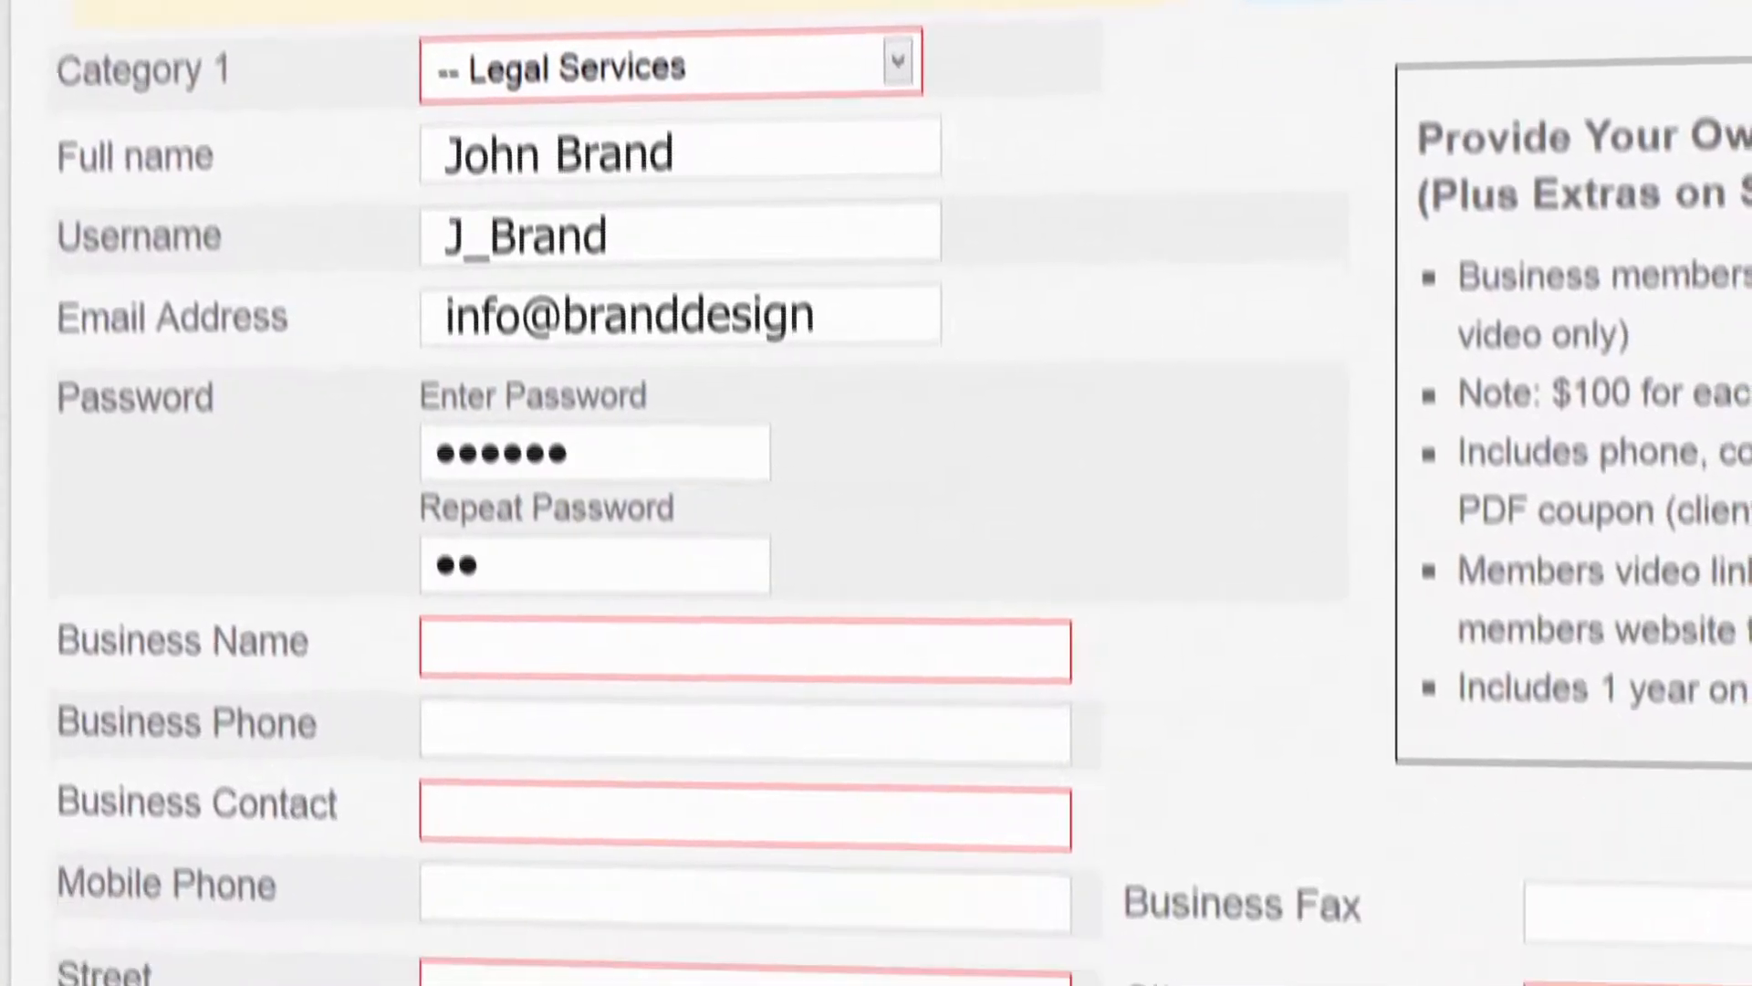
{"action": "scroll", "scroll_direction": "down", "scroll_amount": 3}
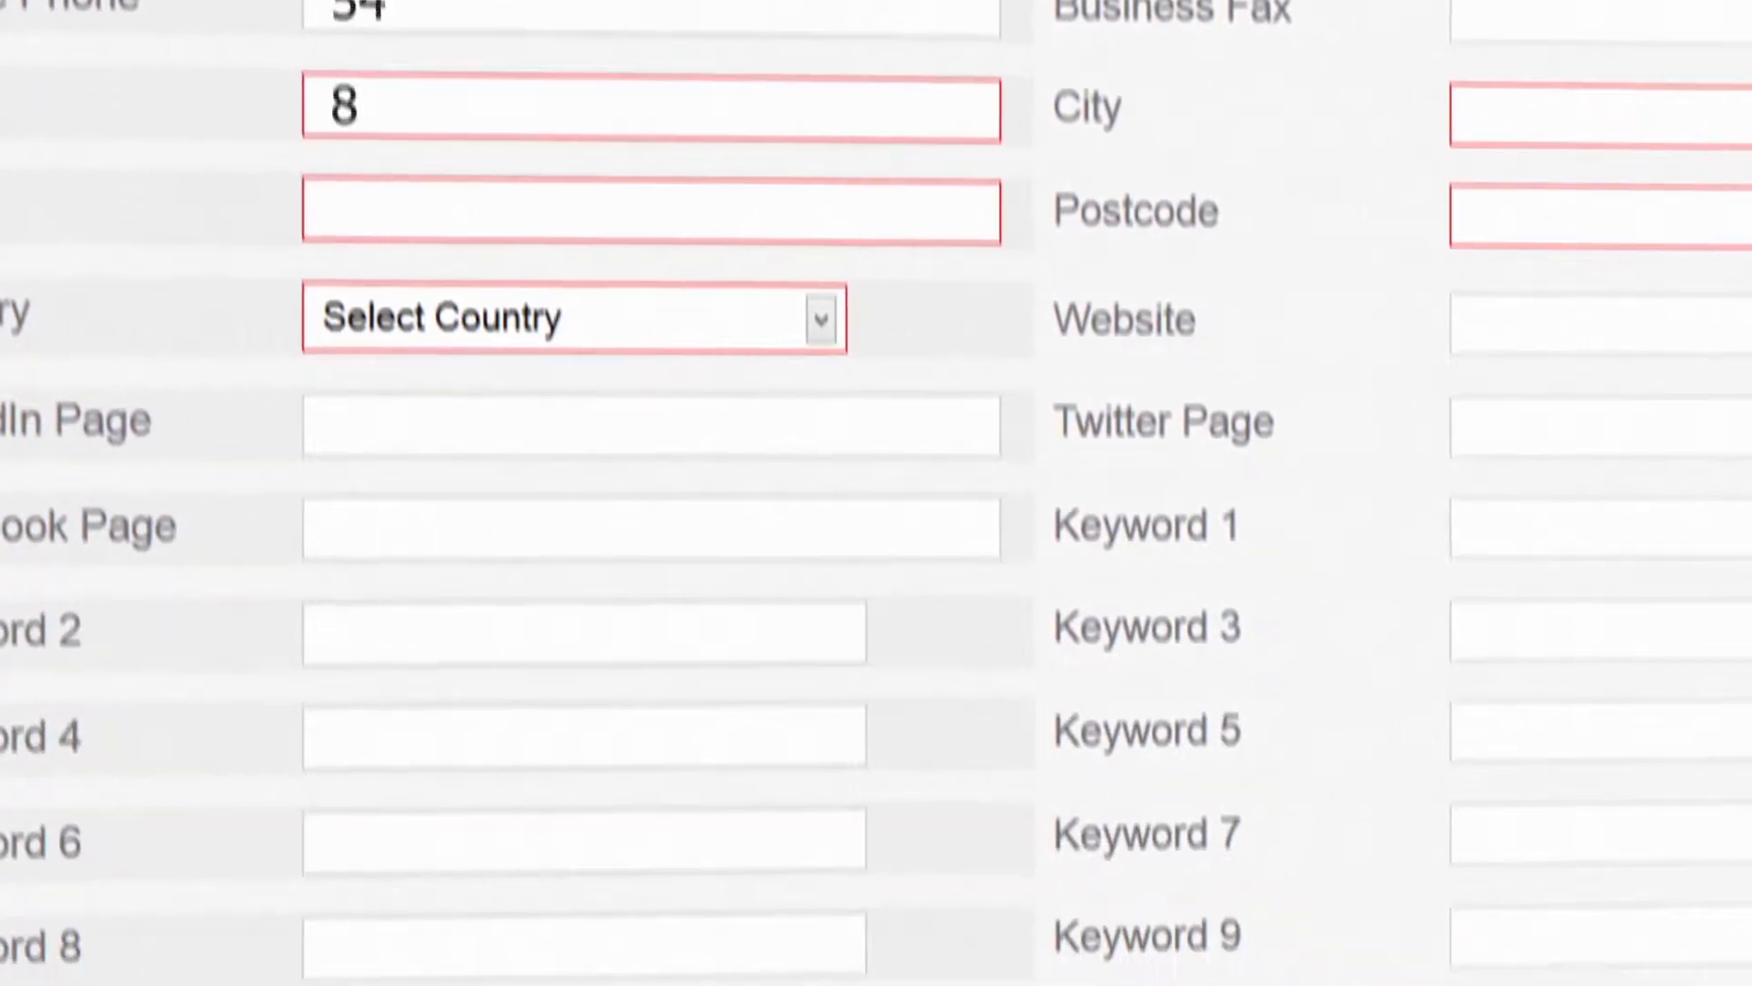
{"action": "scroll", "scroll_direction": "down", "scroll_amount": 3}
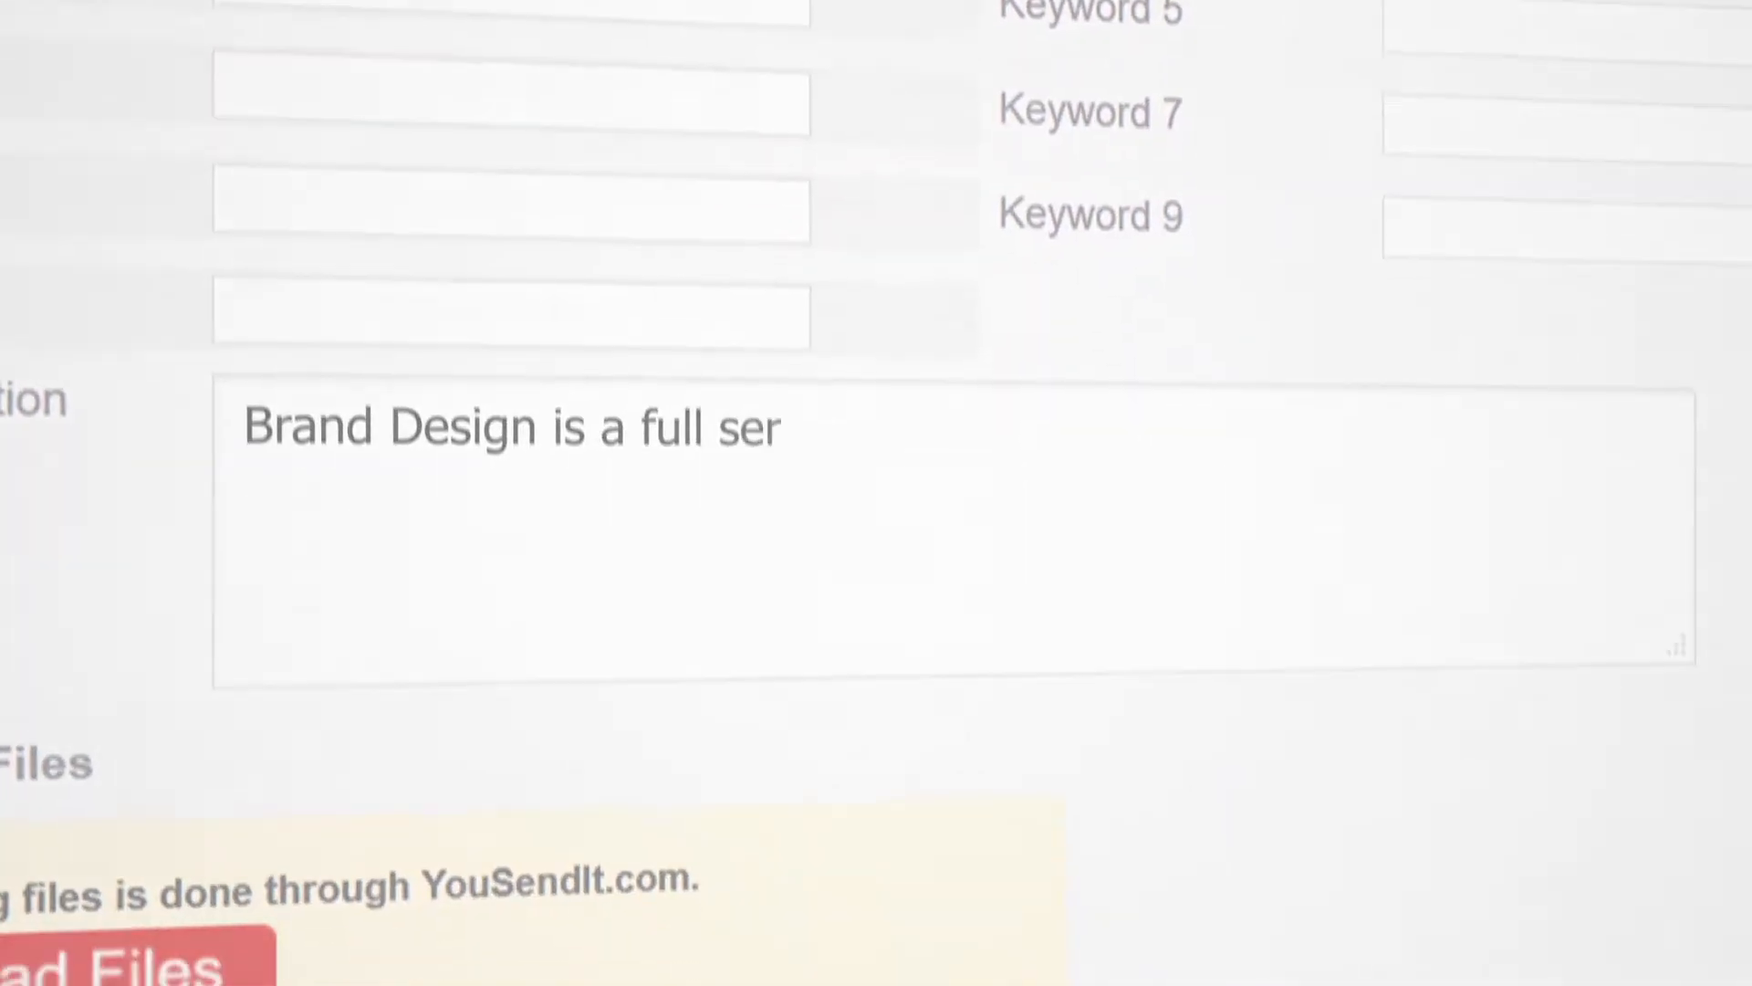
- Bring up the file Open dialog from 'Upload Files' to pick the video
{"action": "left_click", "coordinate": [106, 964]}
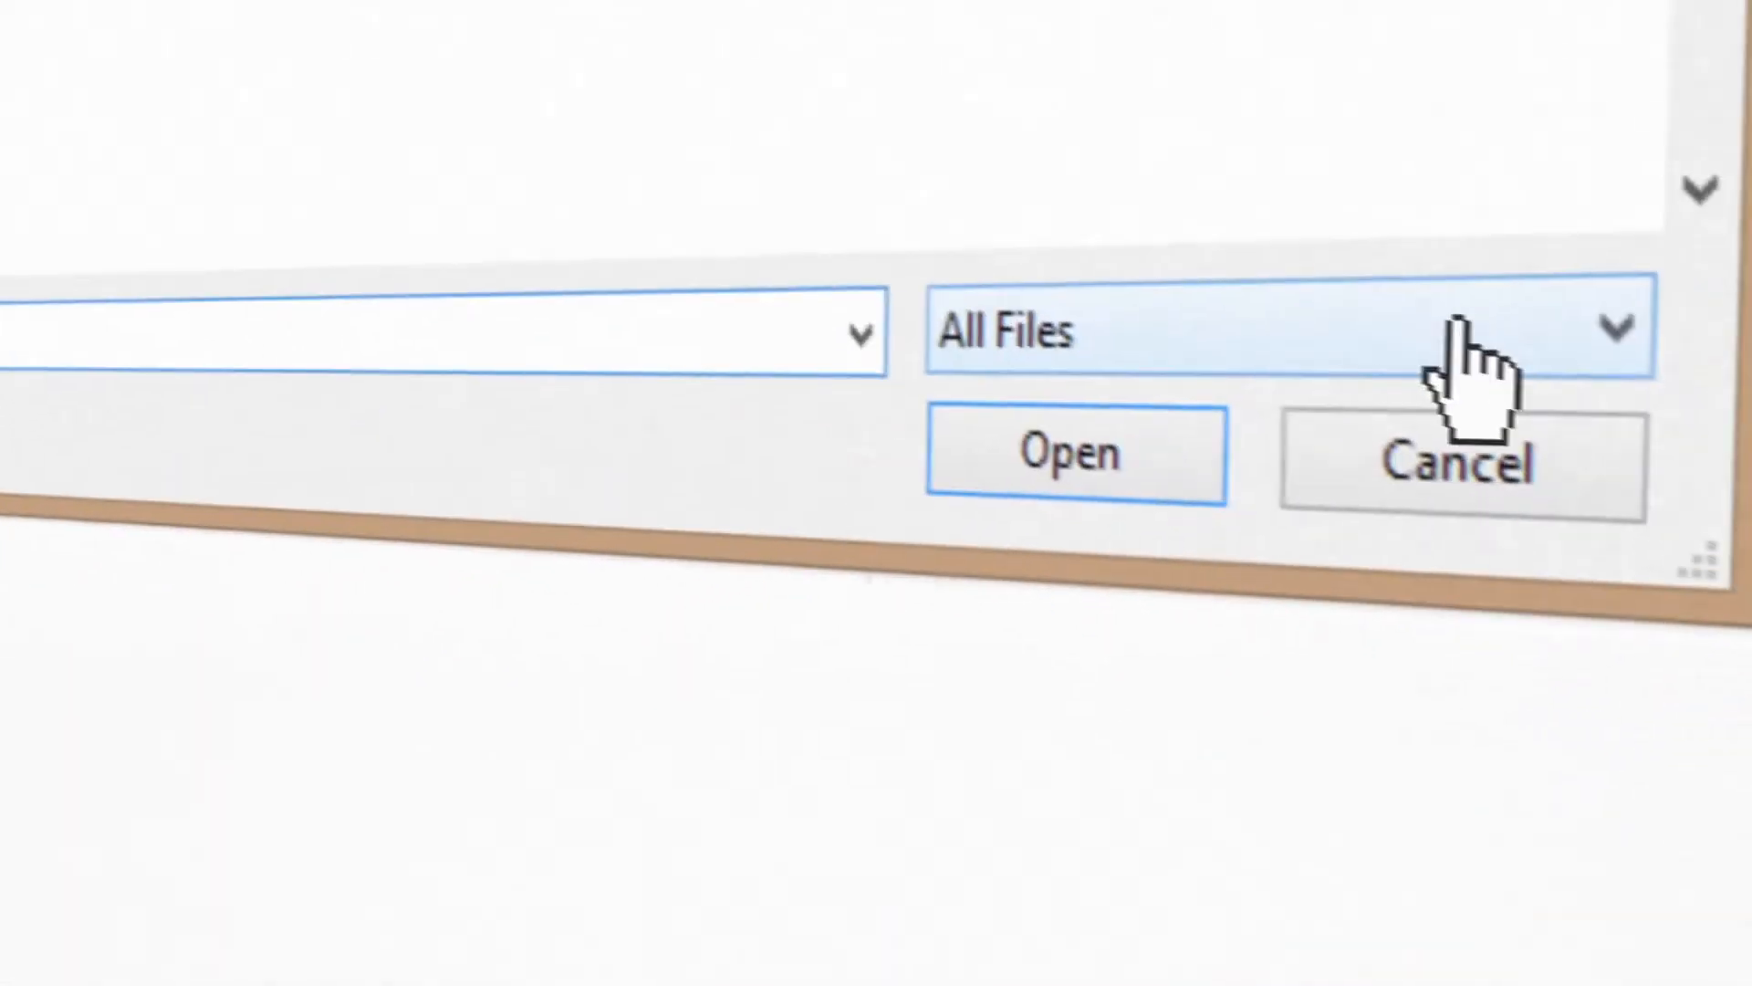